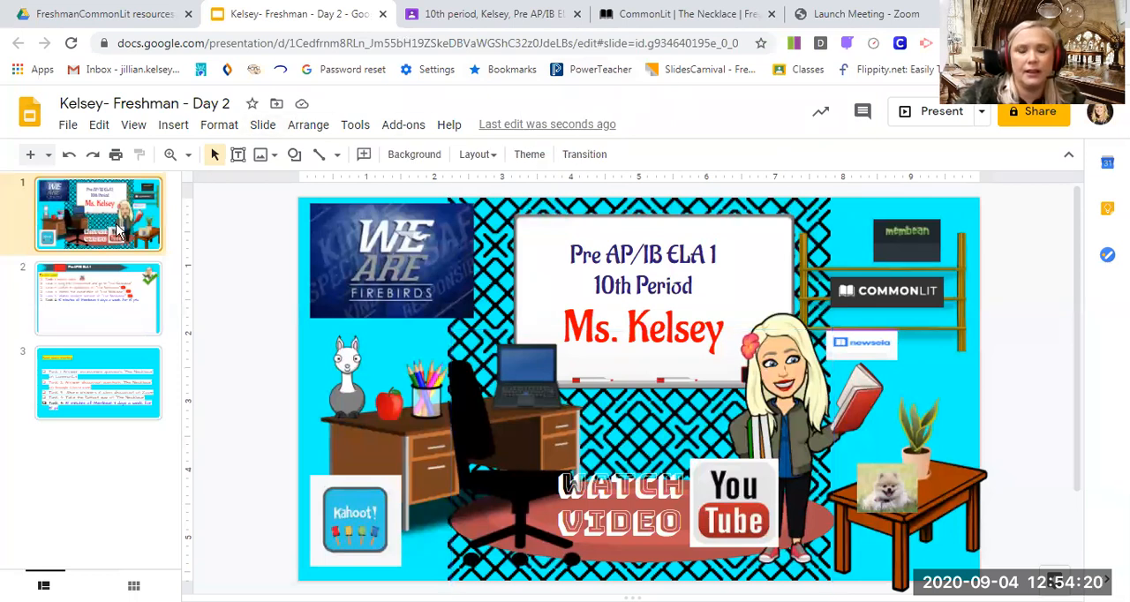
mouse_move(394, 366)
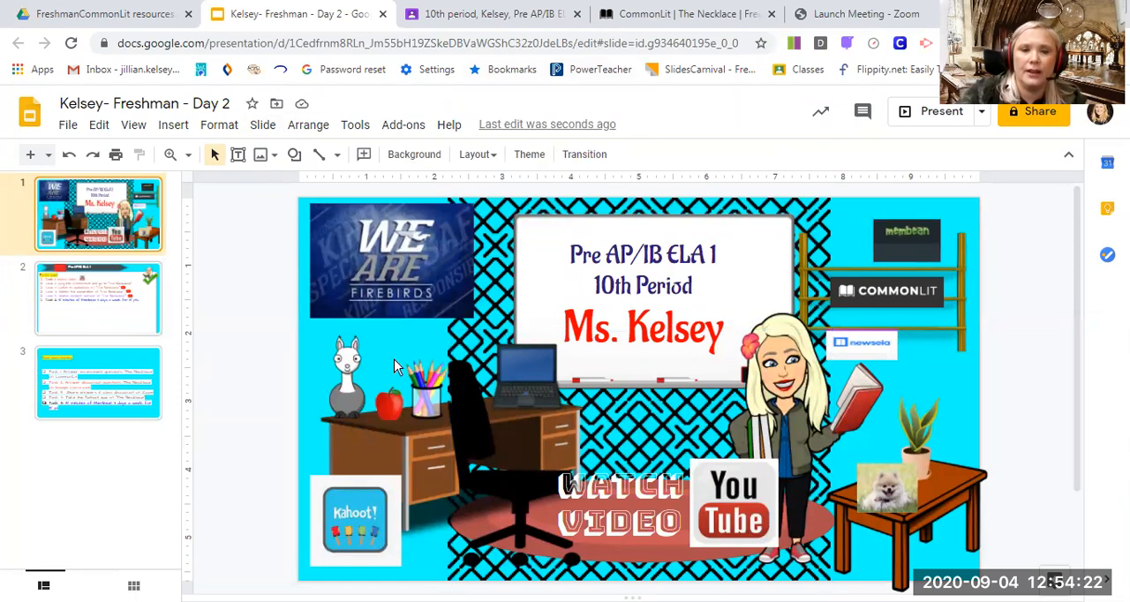
mouse_move(477, 482)
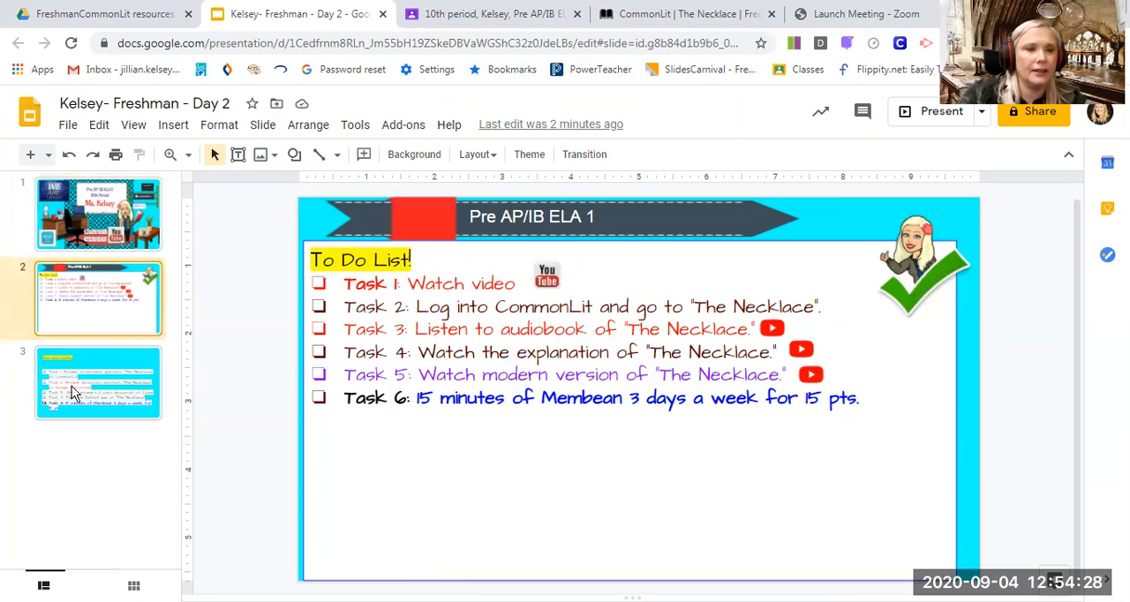
left_click(98, 384)
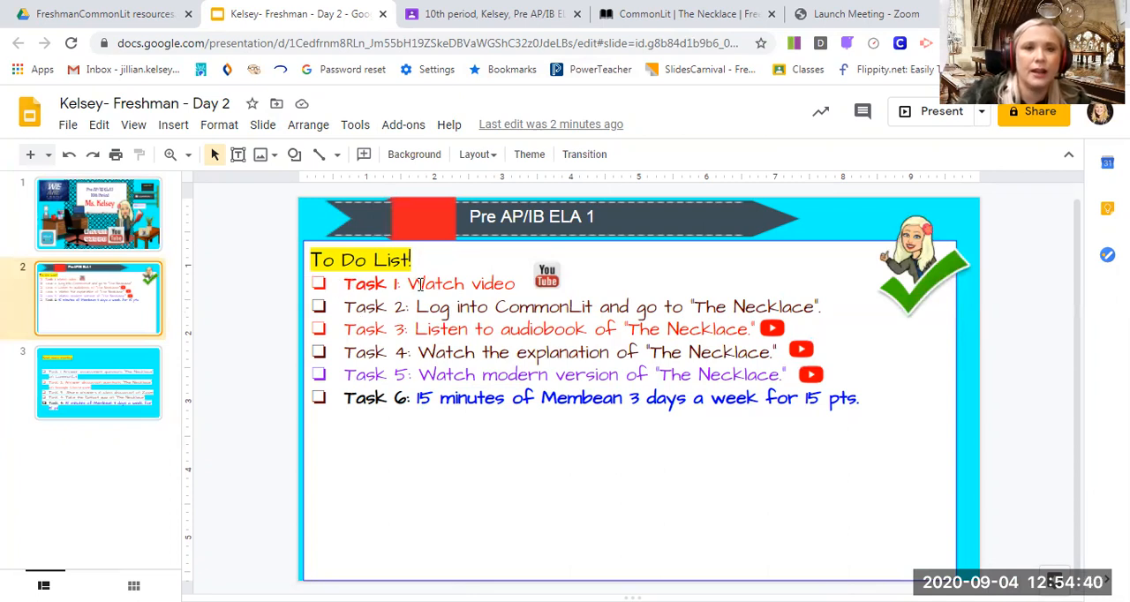
mouse_move(559, 271)
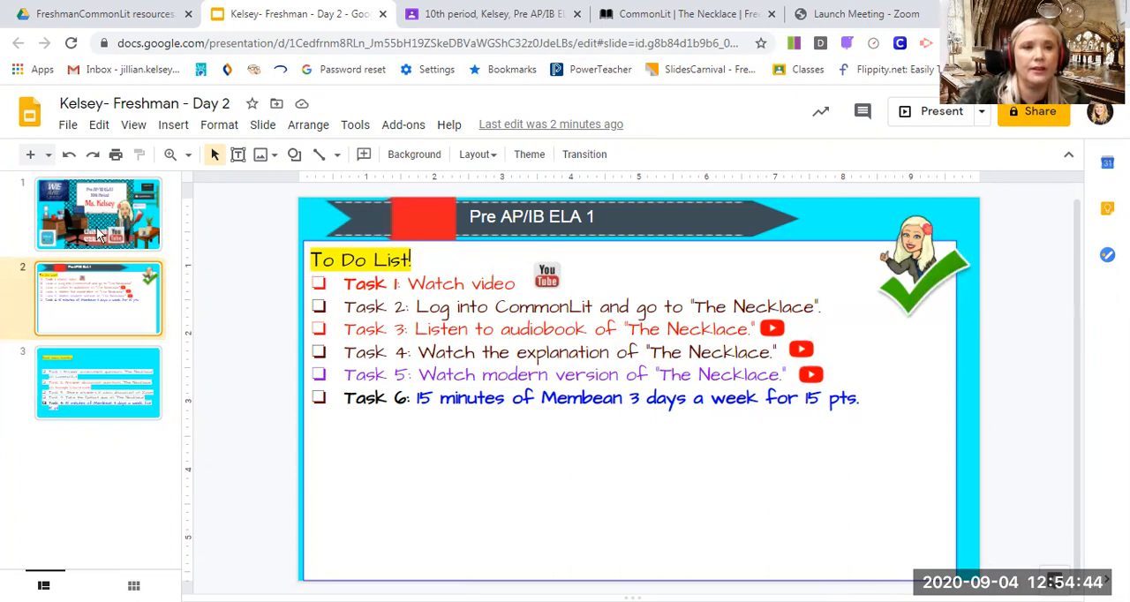
left_click(98, 213)
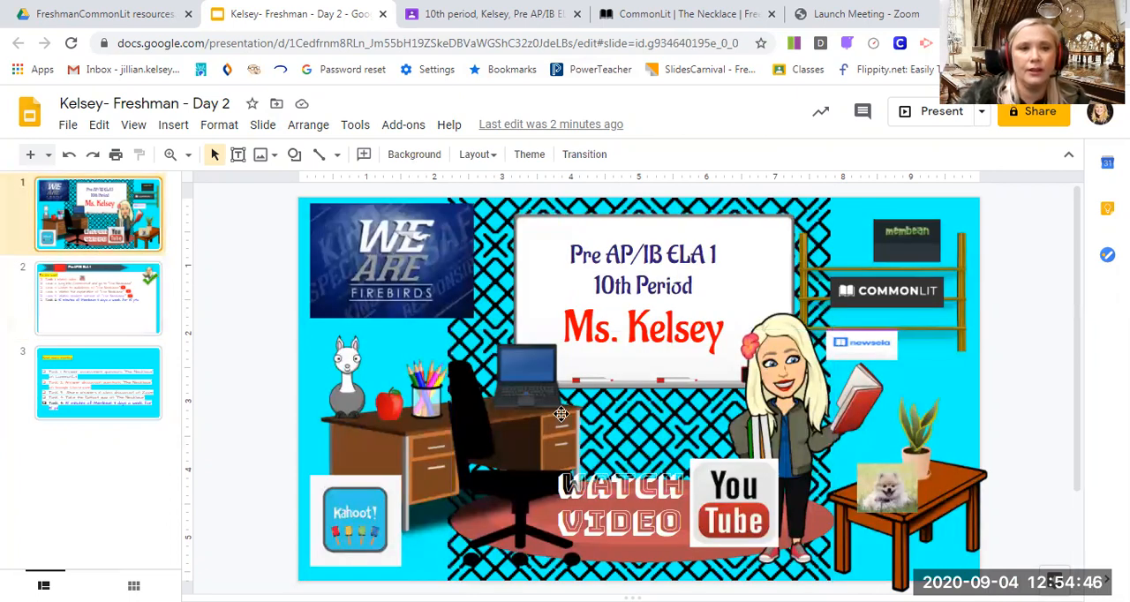
left_click(98, 299)
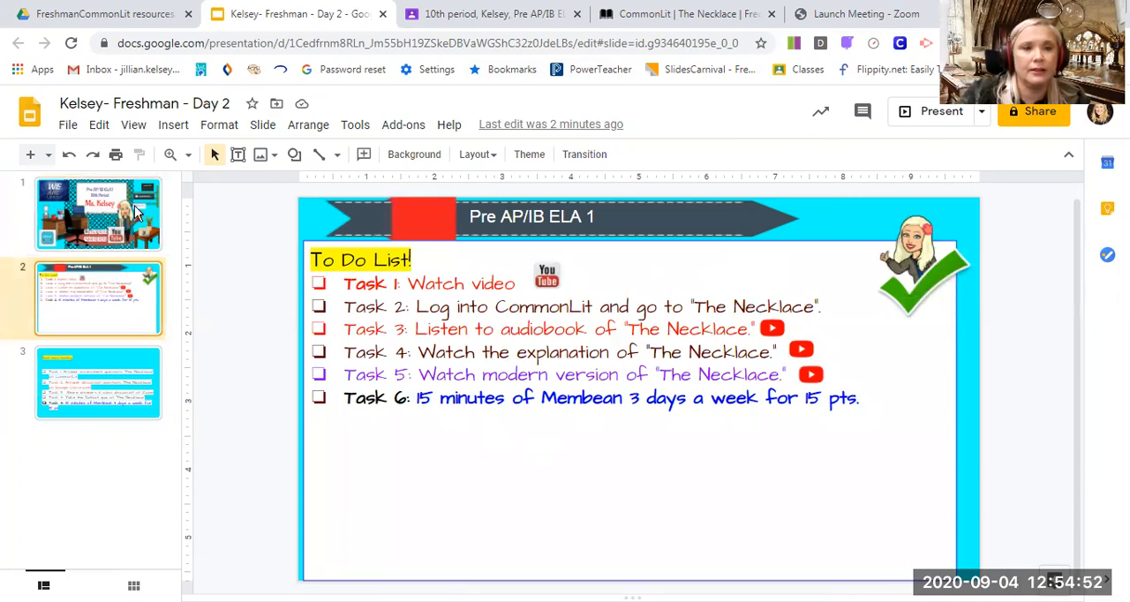
left_click(98, 213)
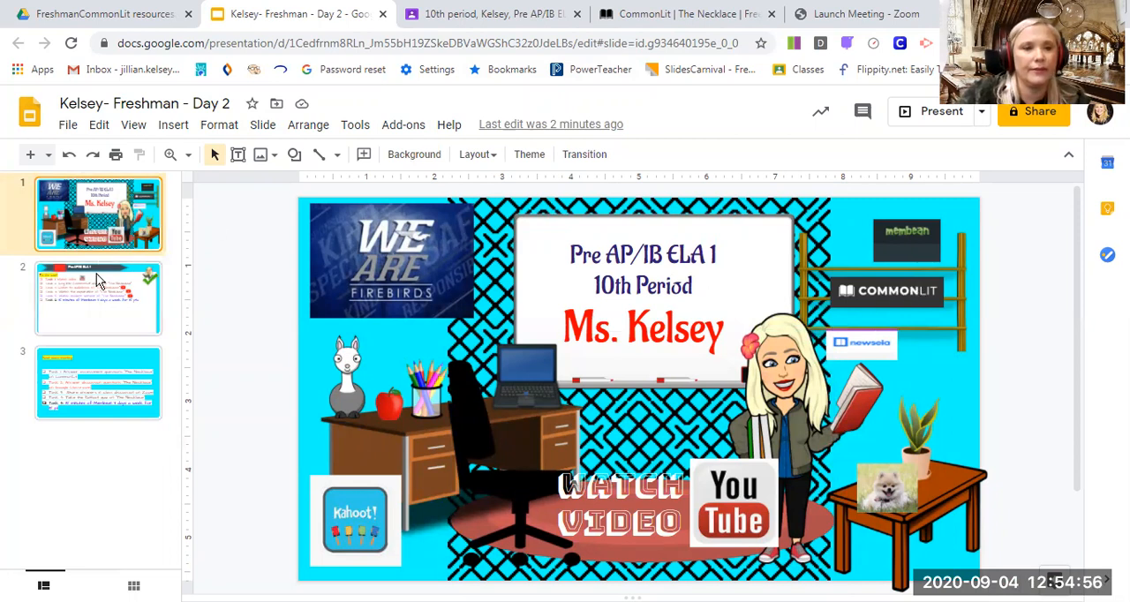
left_click(98, 297)
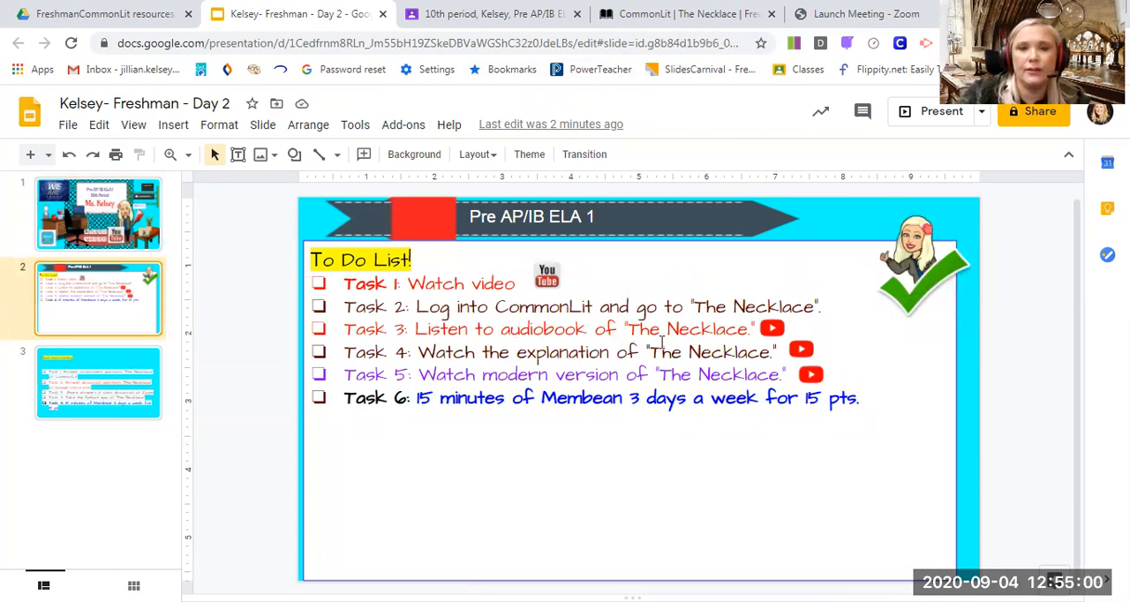
mouse_move(773, 329)
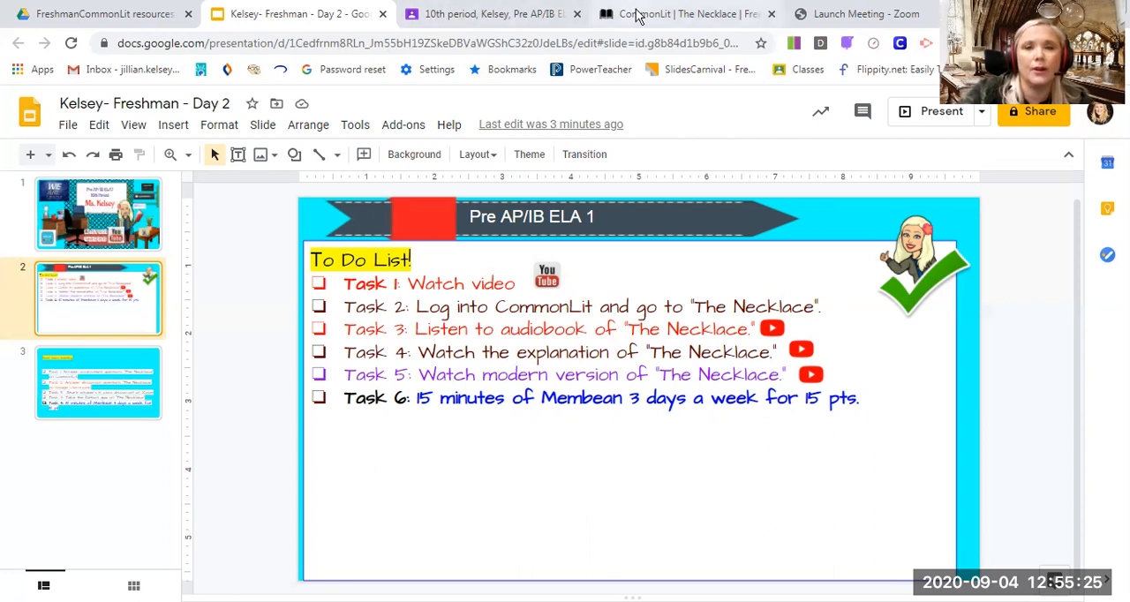
left_click(680, 14)
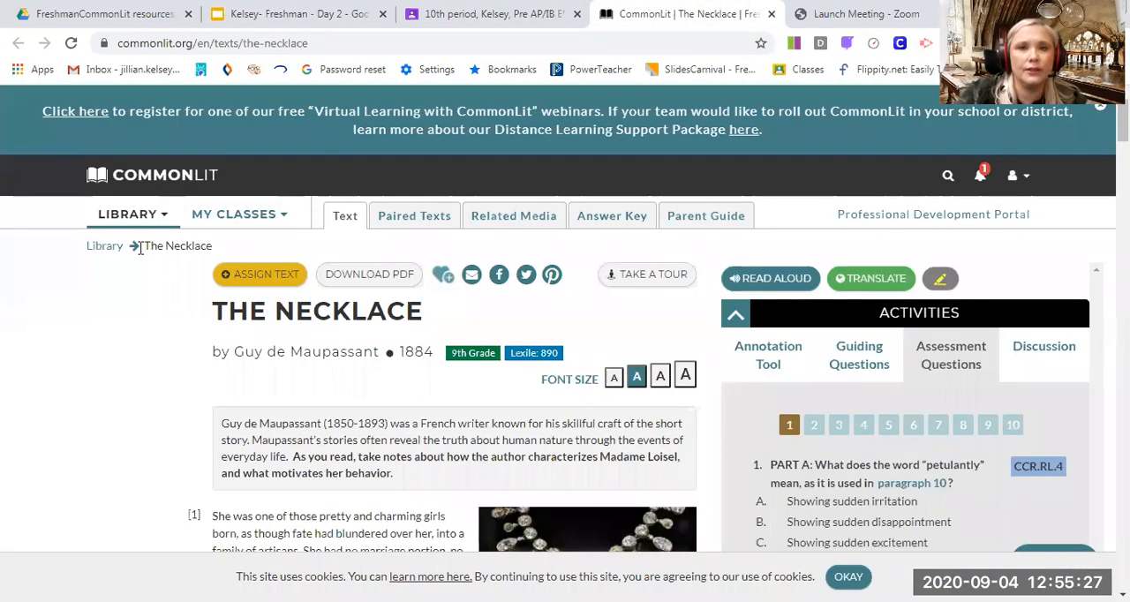
mouse_move(150, 396)
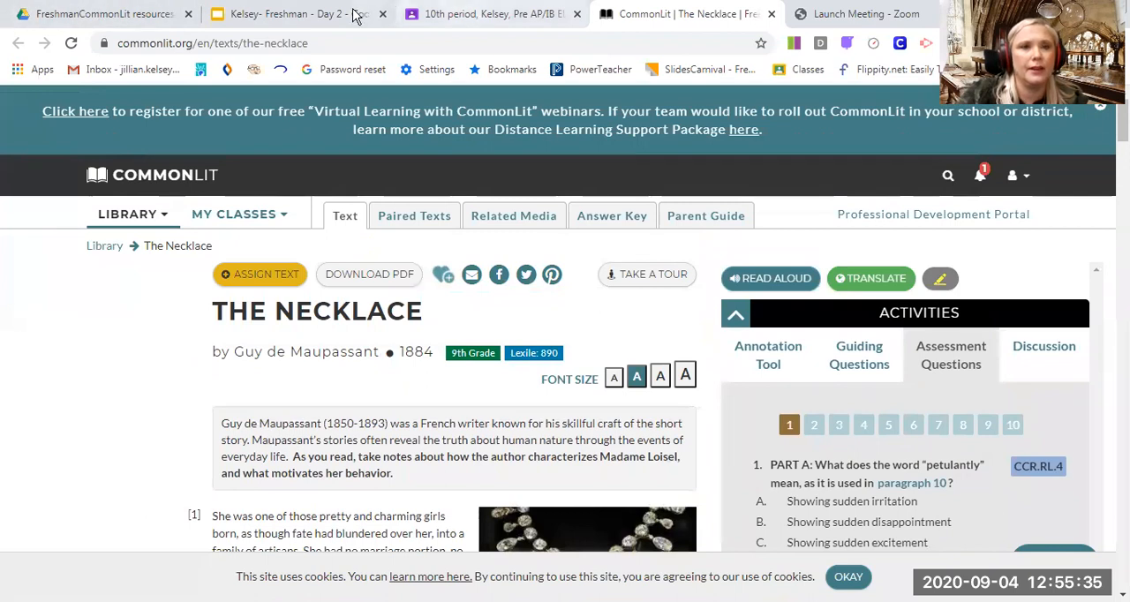
left_click(292, 13)
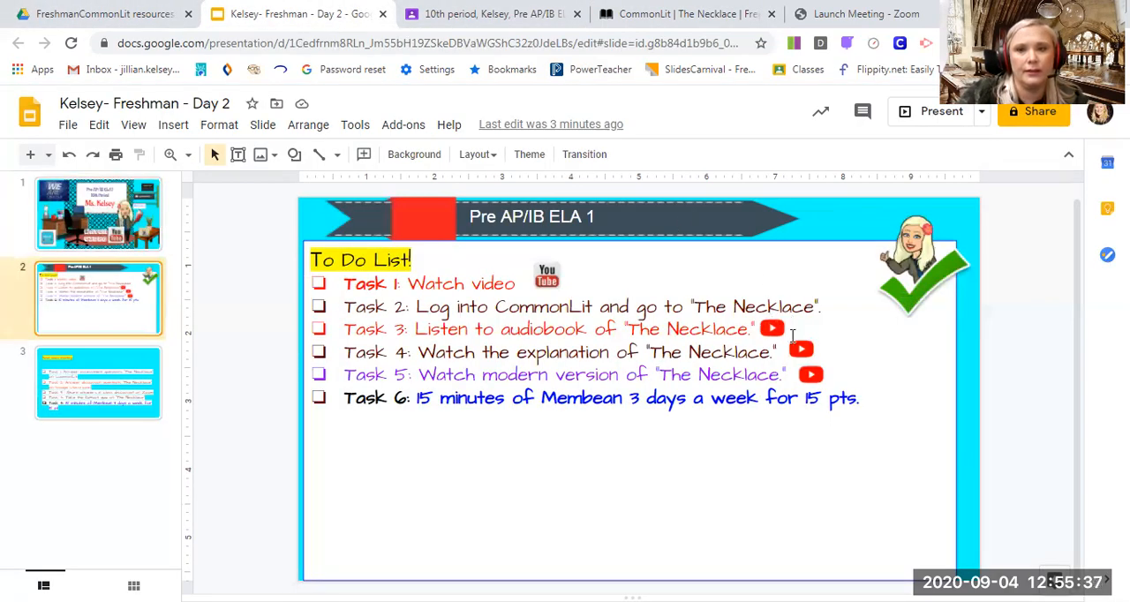
left_click(679, 15)
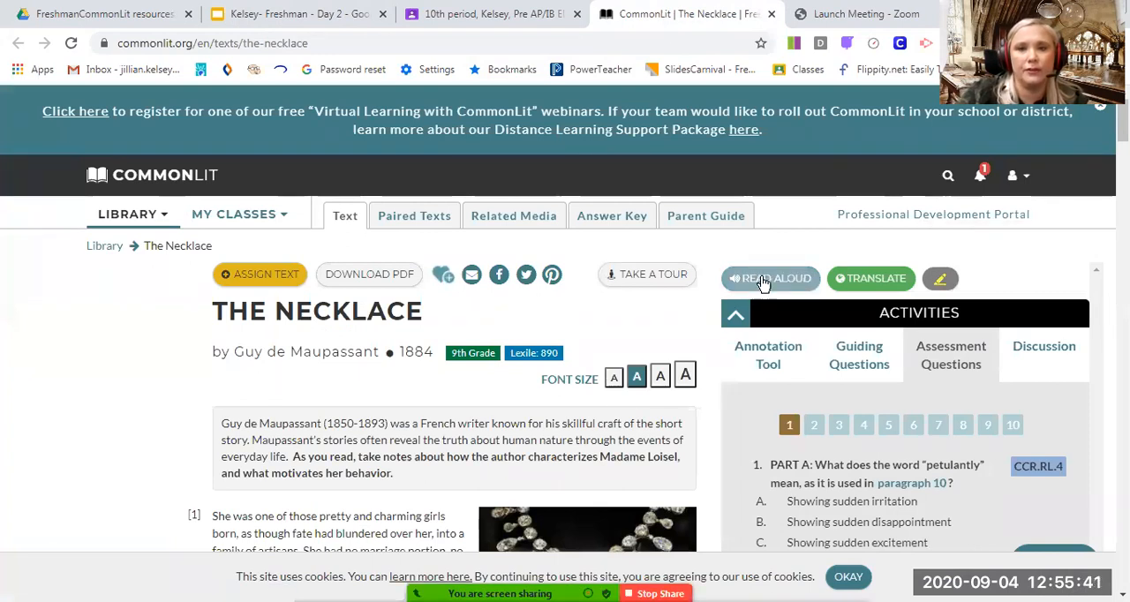
mouse_move(772, 528)
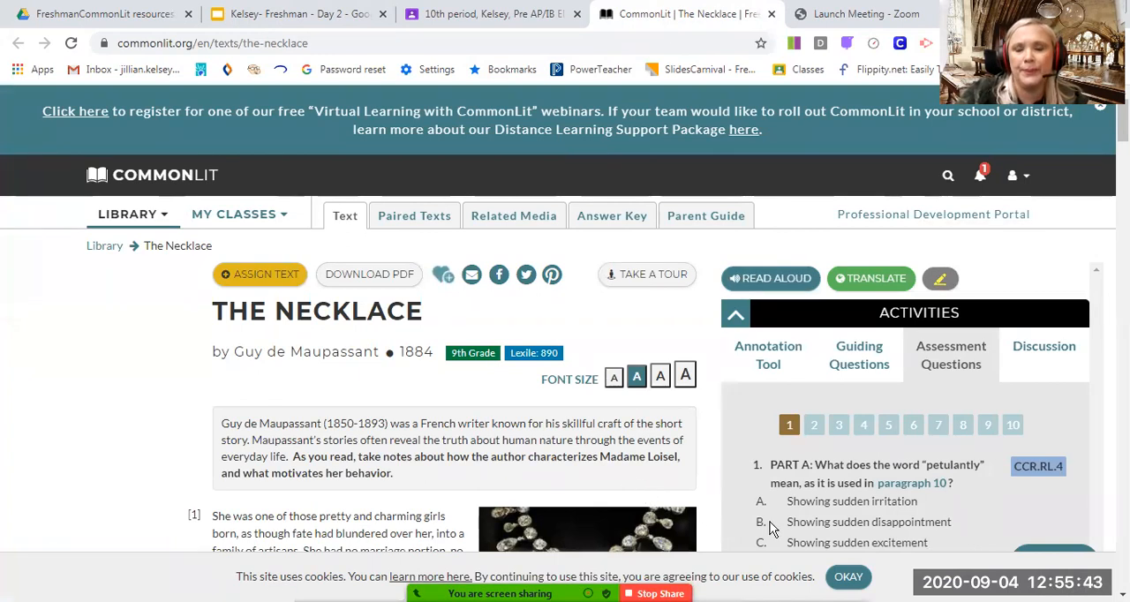
left_click(296, 13)
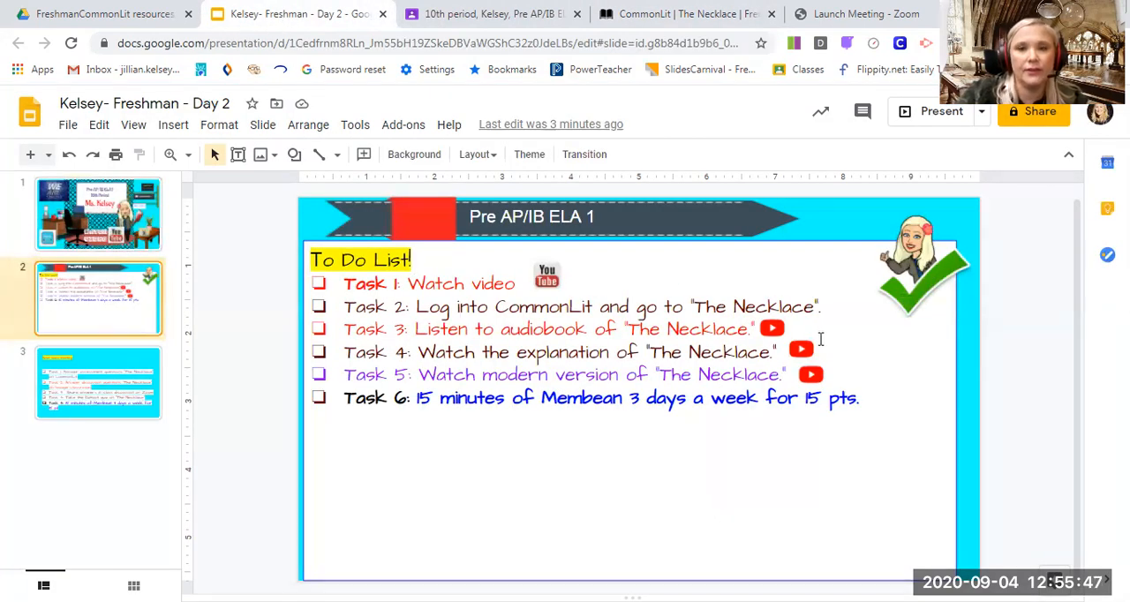
mouse_move(604, 399)
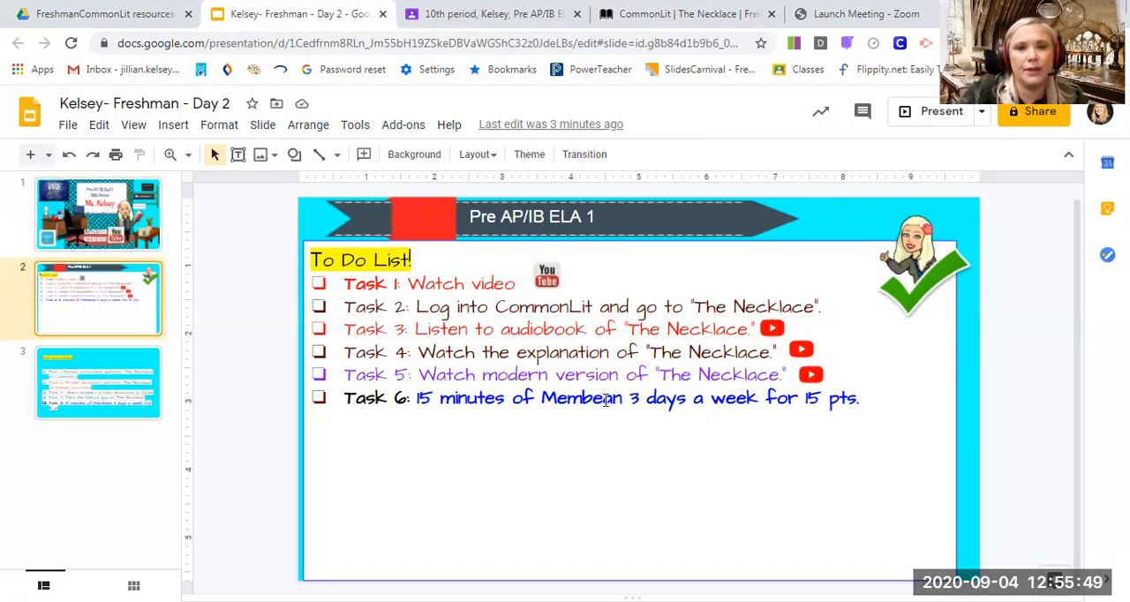
mouse_move(634, 437)
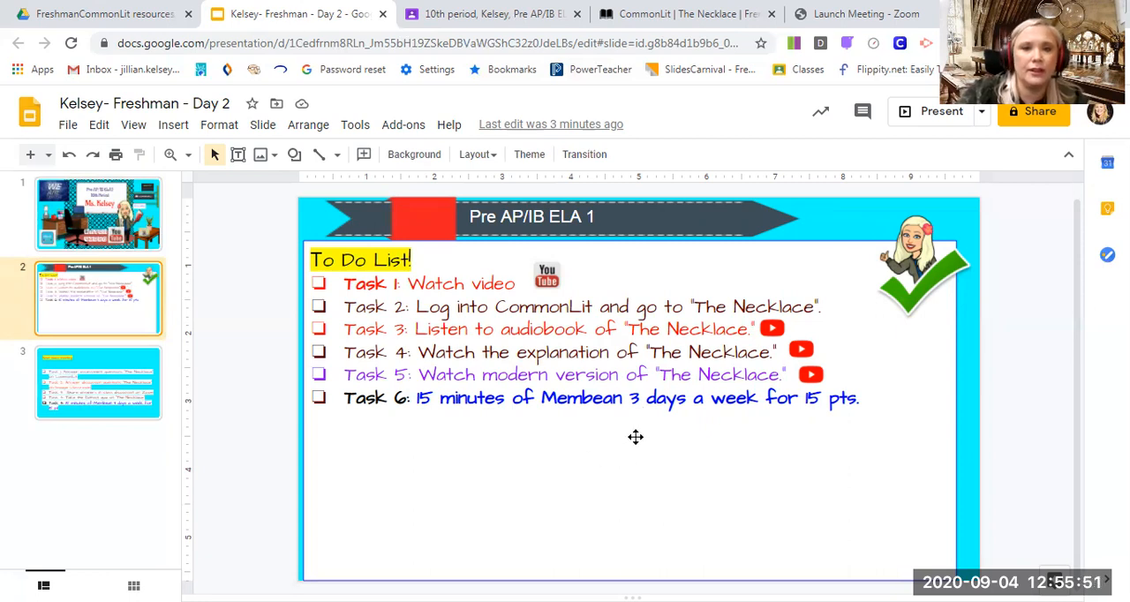
View the slide 3 Next class meeting tasks, then return to the title slide
left_click(98, 382)
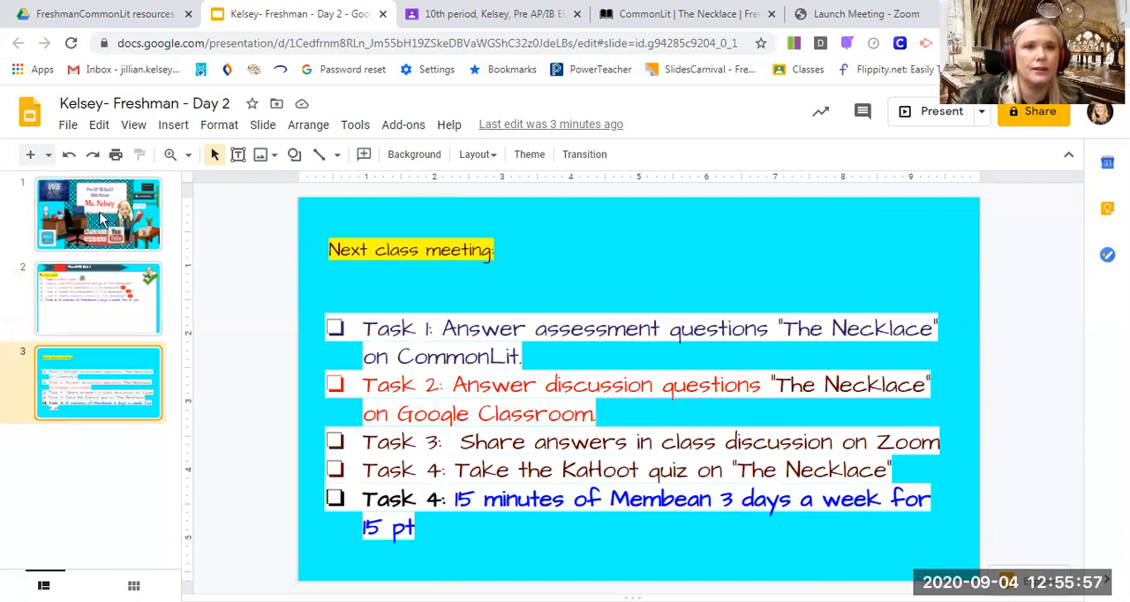
left_click(97, 213)
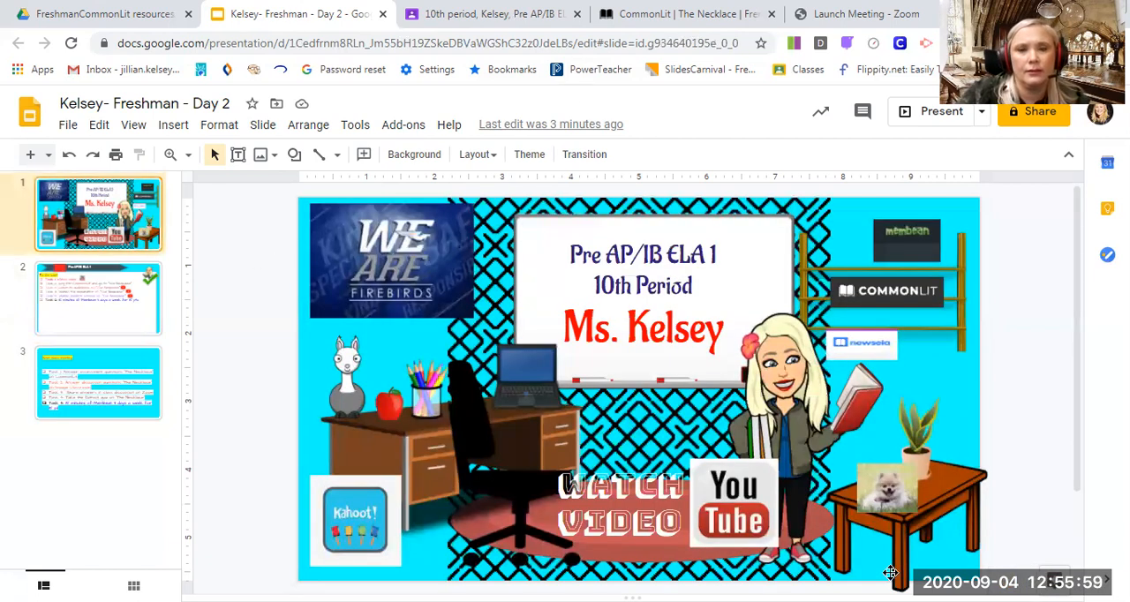